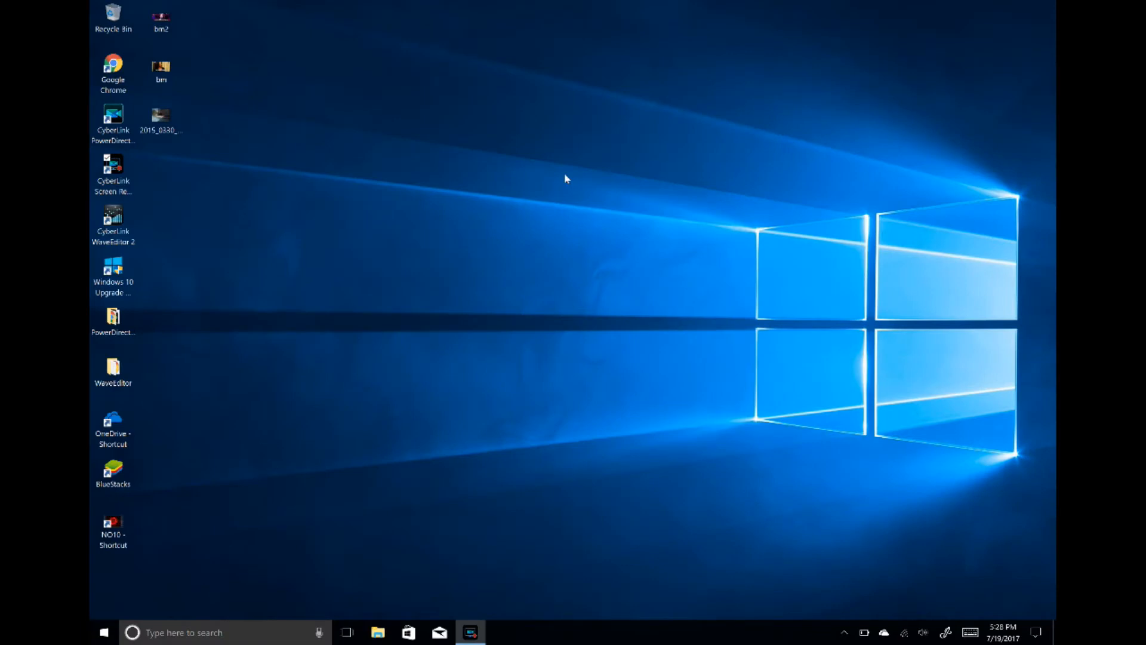
pyautogui.click(113, 71)
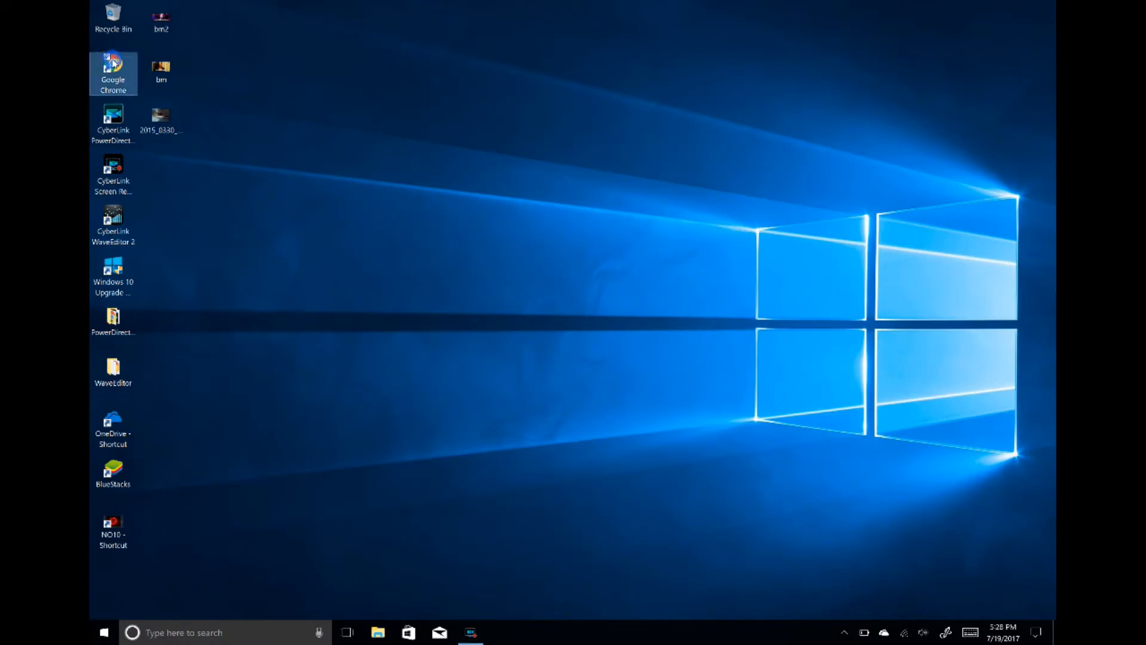
pyautogui.doubleClick(113, 66)
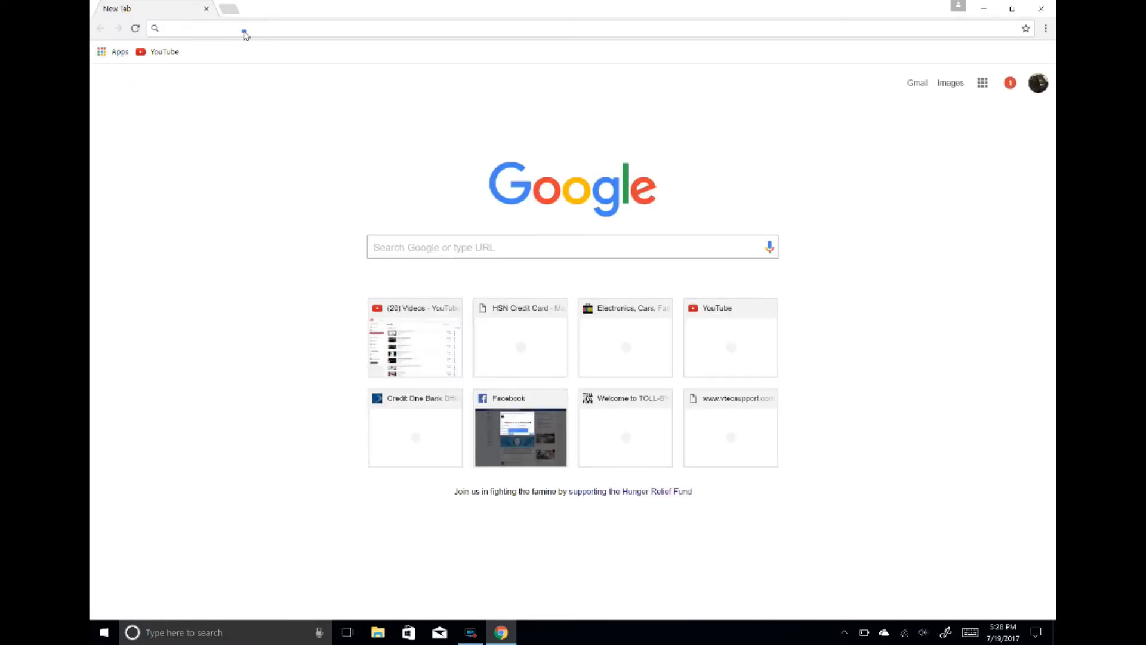
pyautogui.write('www.aol.com')
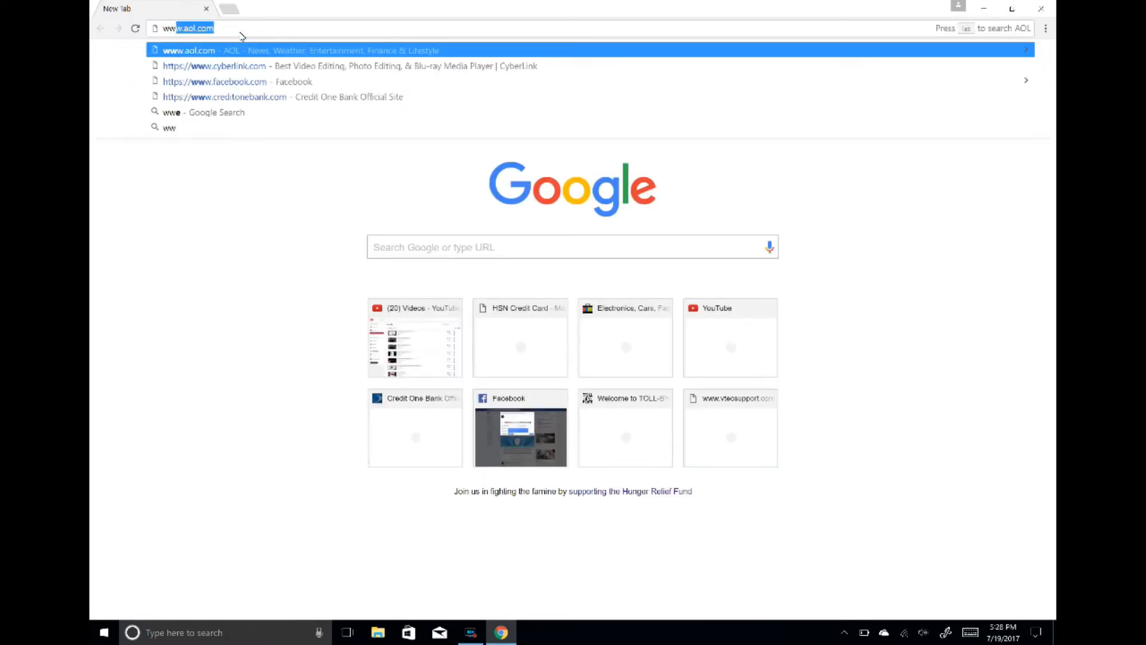
pyautogui.write('www.google.com/')
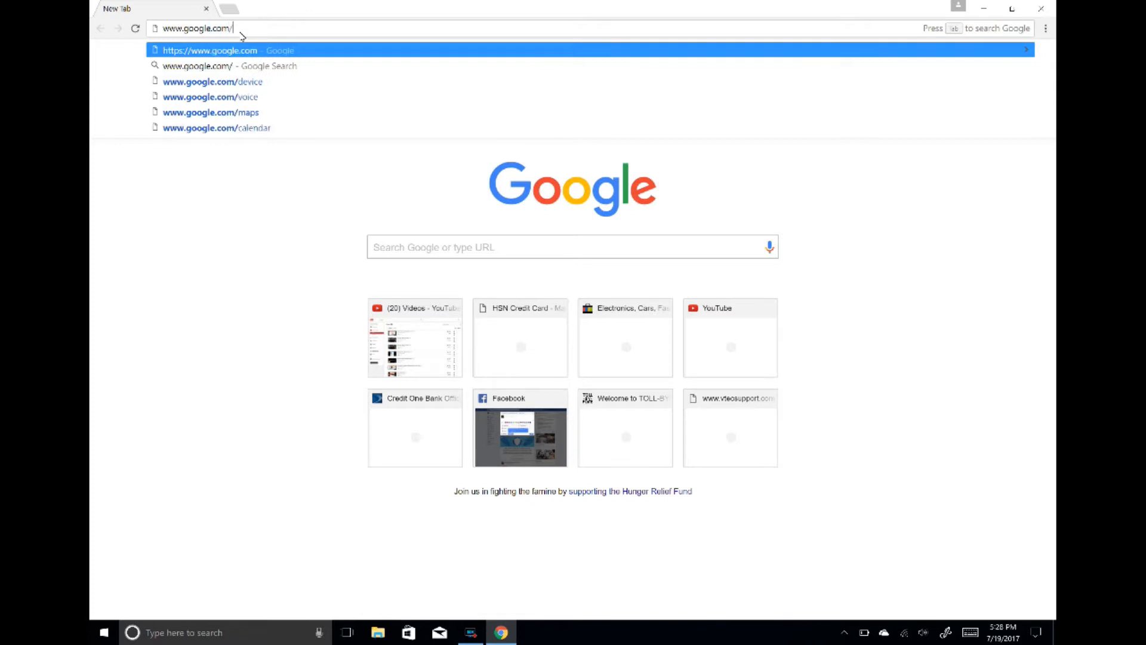
pyautogui.write('chromeos')
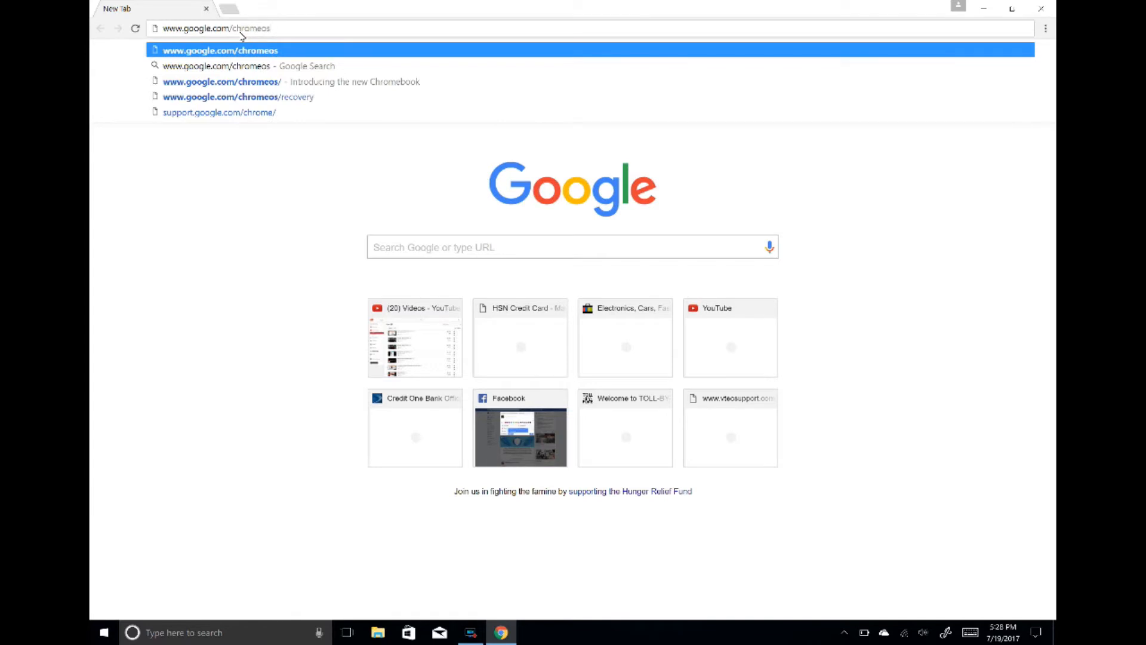
pyautogui.write('/')
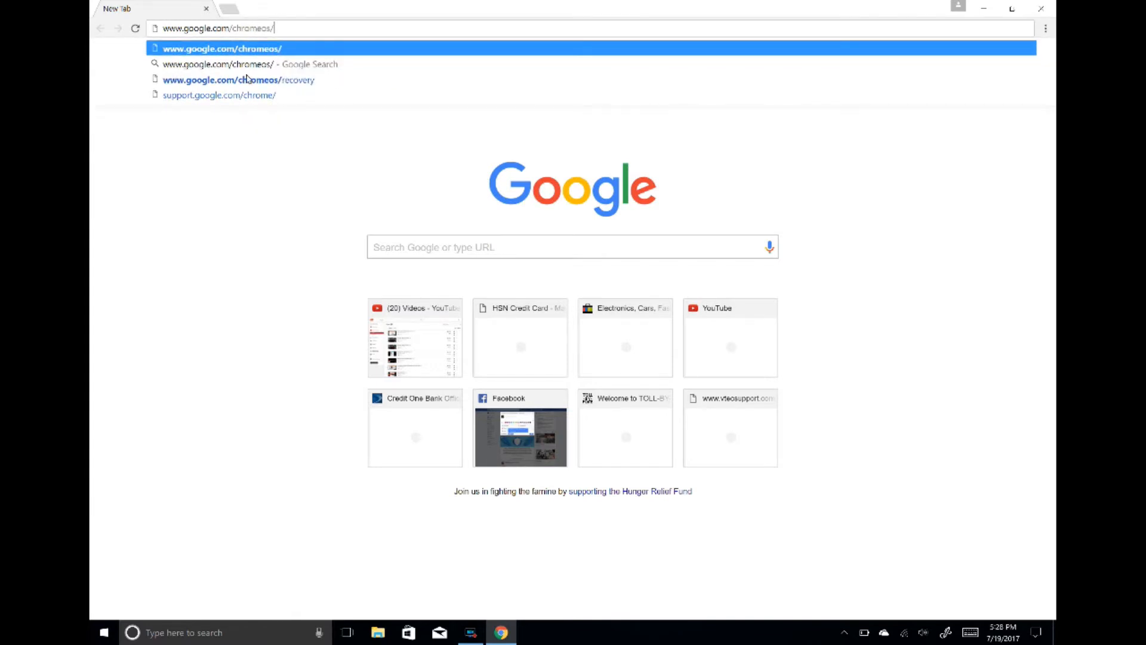
pyautogui.click(237, 79)
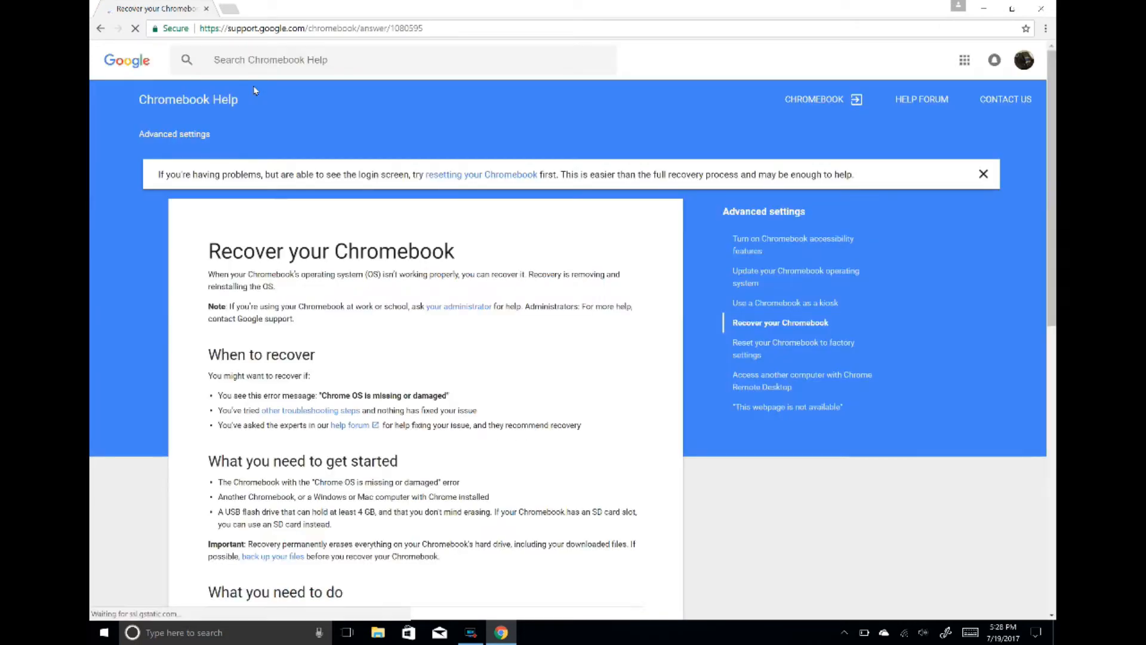
# Expand 'Step 2: Download a new copy of the OS' and follow the 'recovery app' link
pyautogui.scroll(-3)
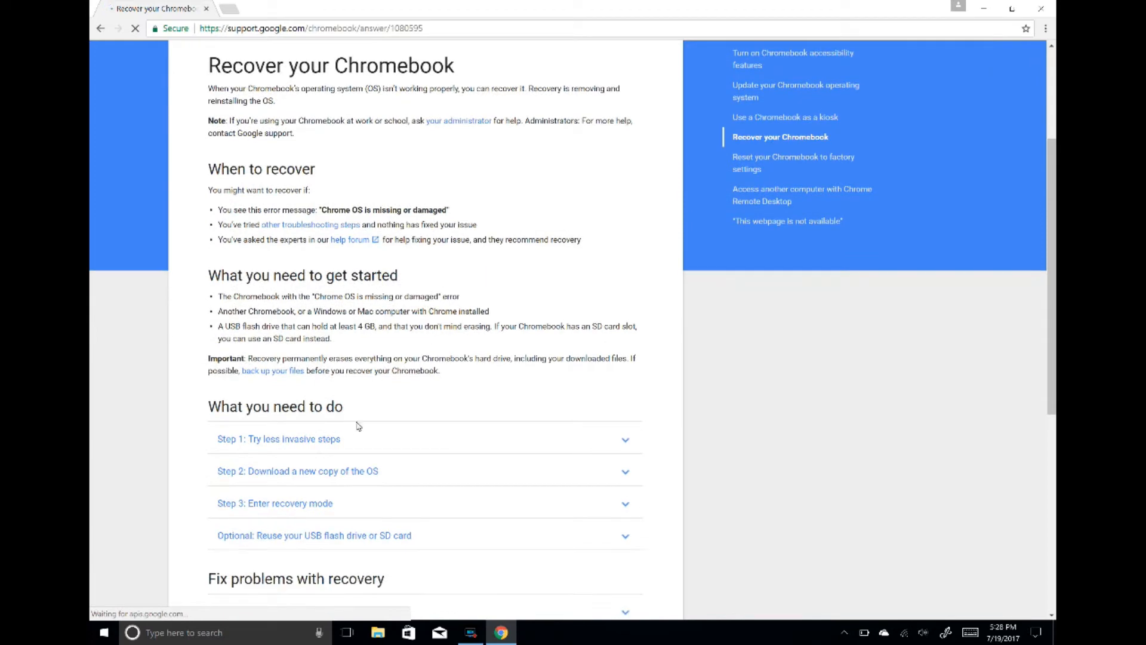
pyautogui.click(279, 439)
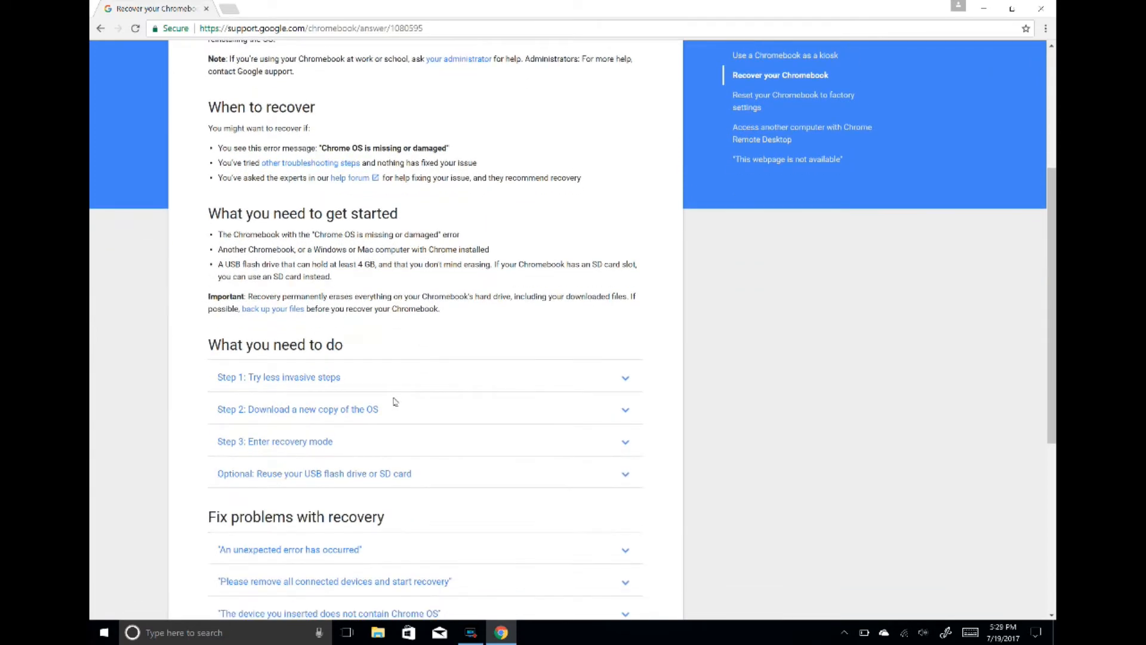
pyautogui.click(298, 408)
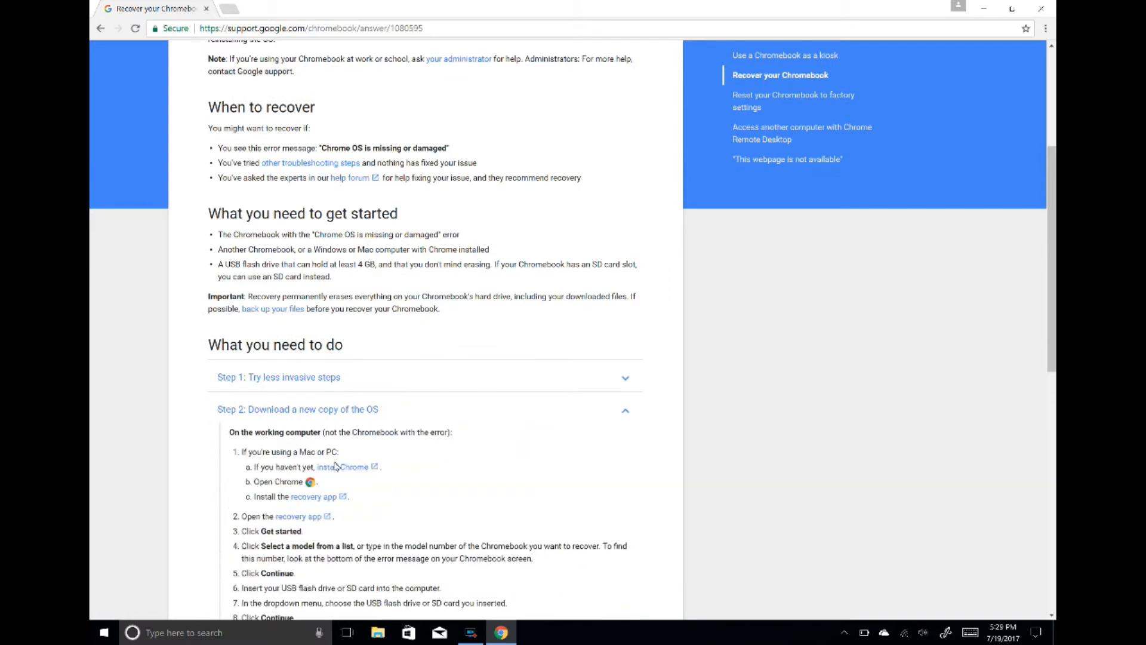
pyautogui.click(309, 495)
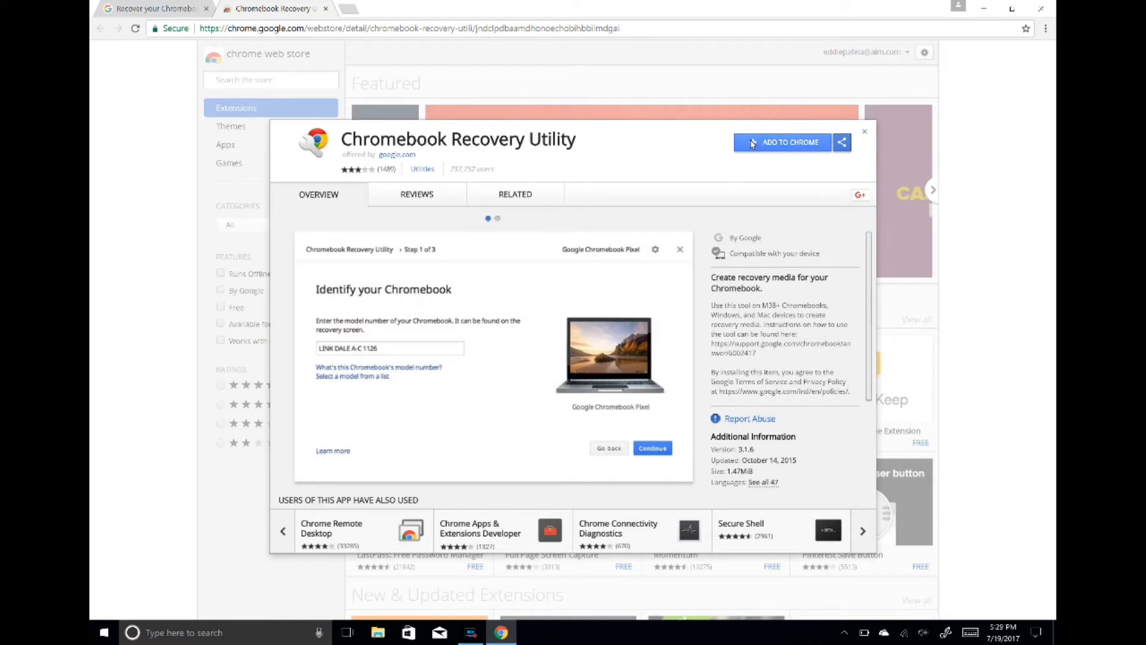
pyautogui.moveTo(779, 156)
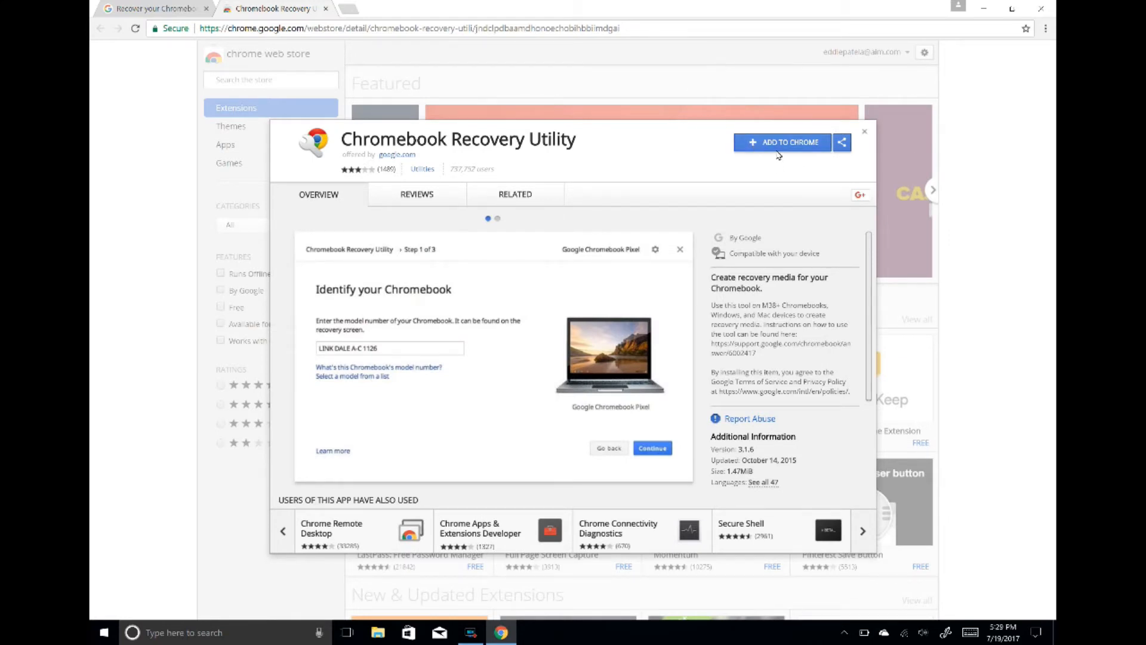
# Add Chromebook Recovery Utility to Chrome via 'Add app' and launch it
pyautogui.click(781, 142)
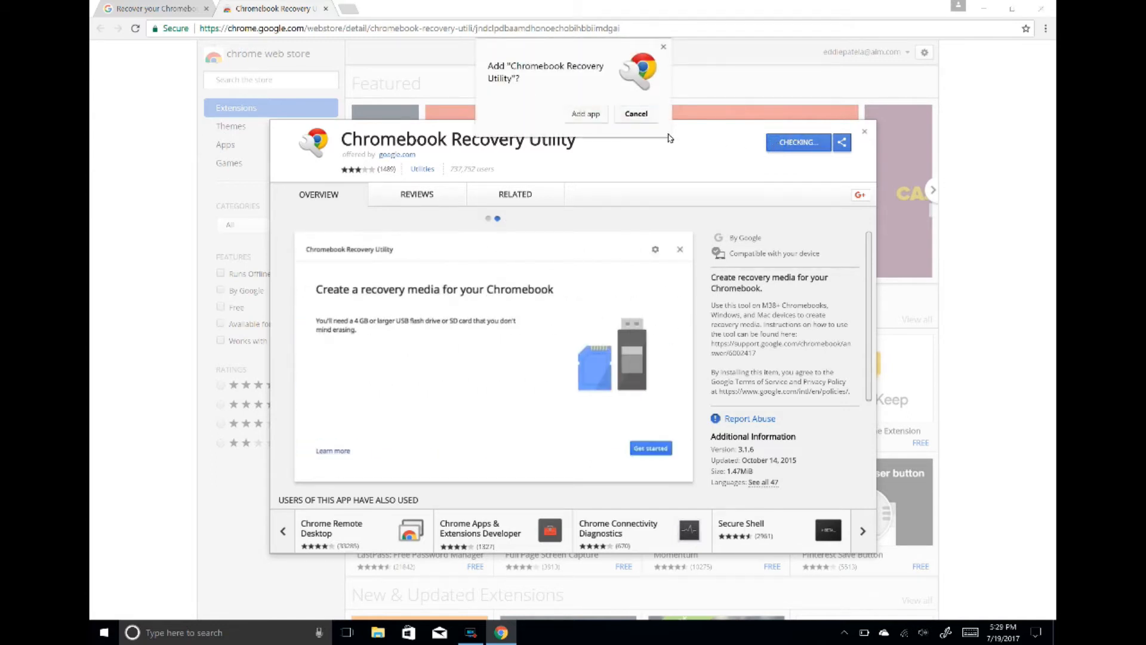
pyautogui.moveTo(522, 113)
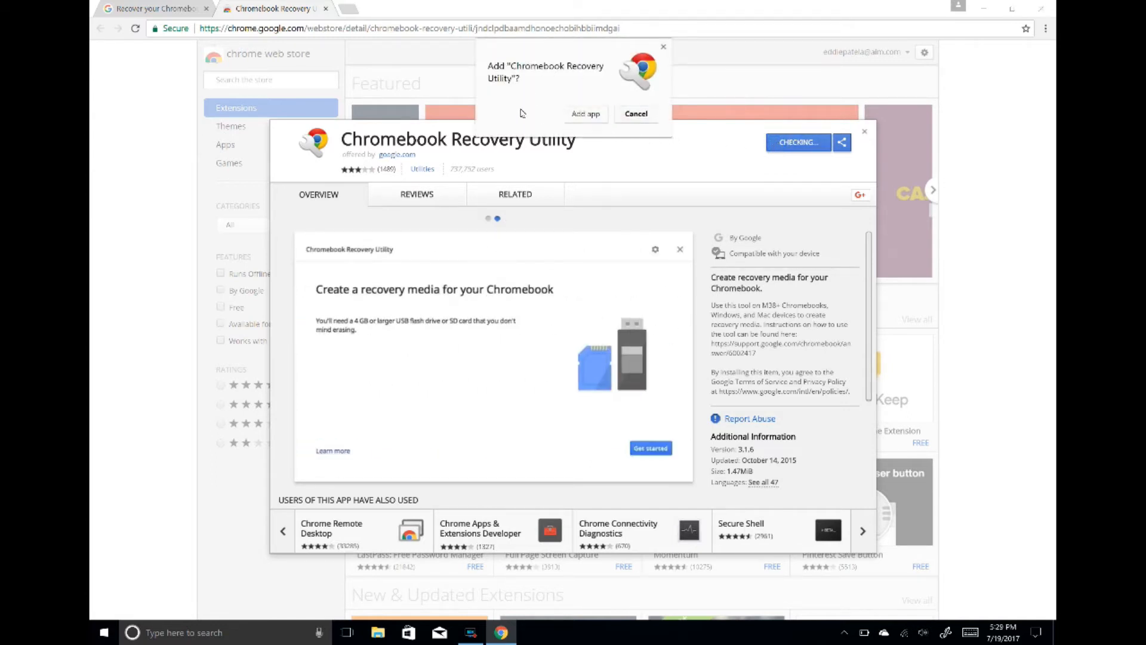
pyautogui.click(585, 113)
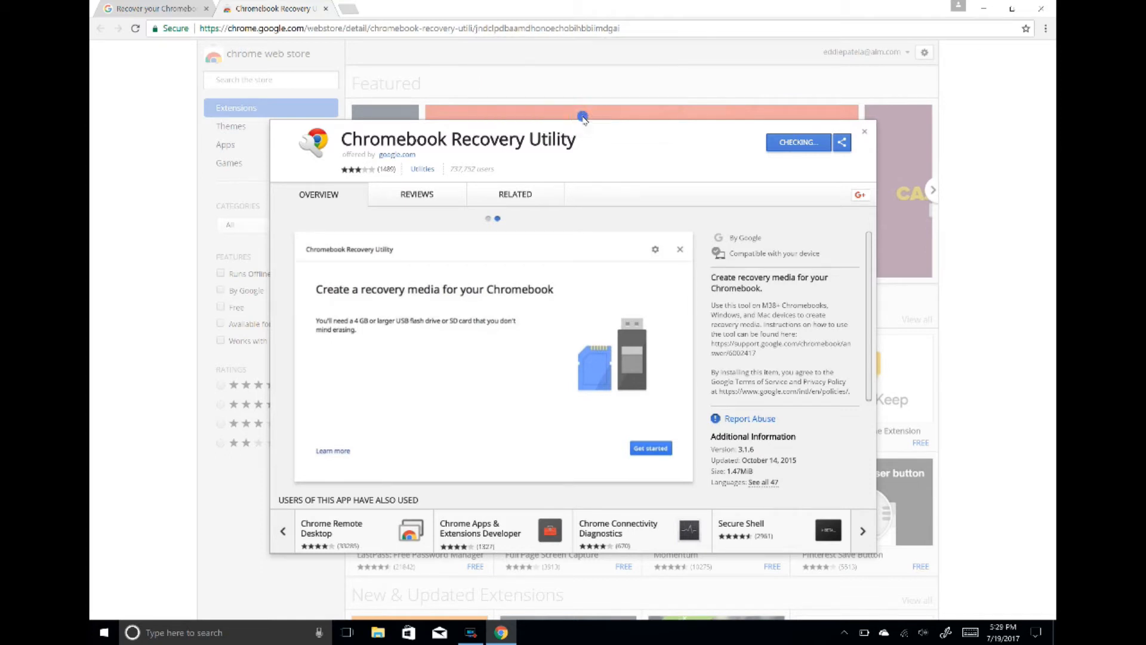
pyautogui.click(649, 447)
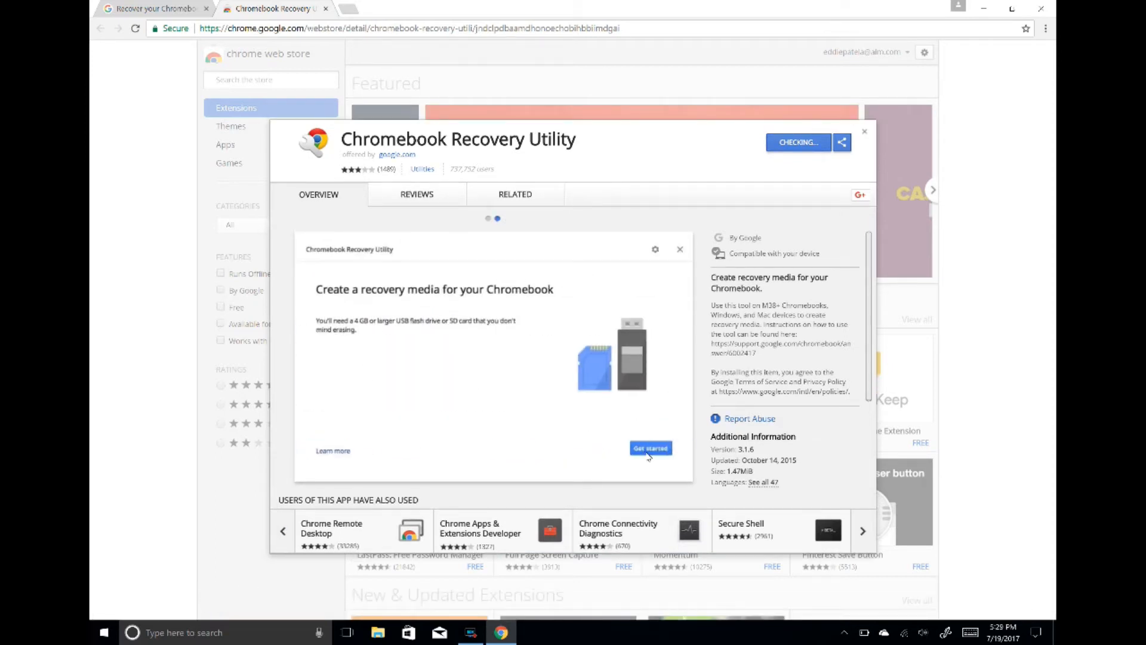
pyautogui.moveTo(479, 352)
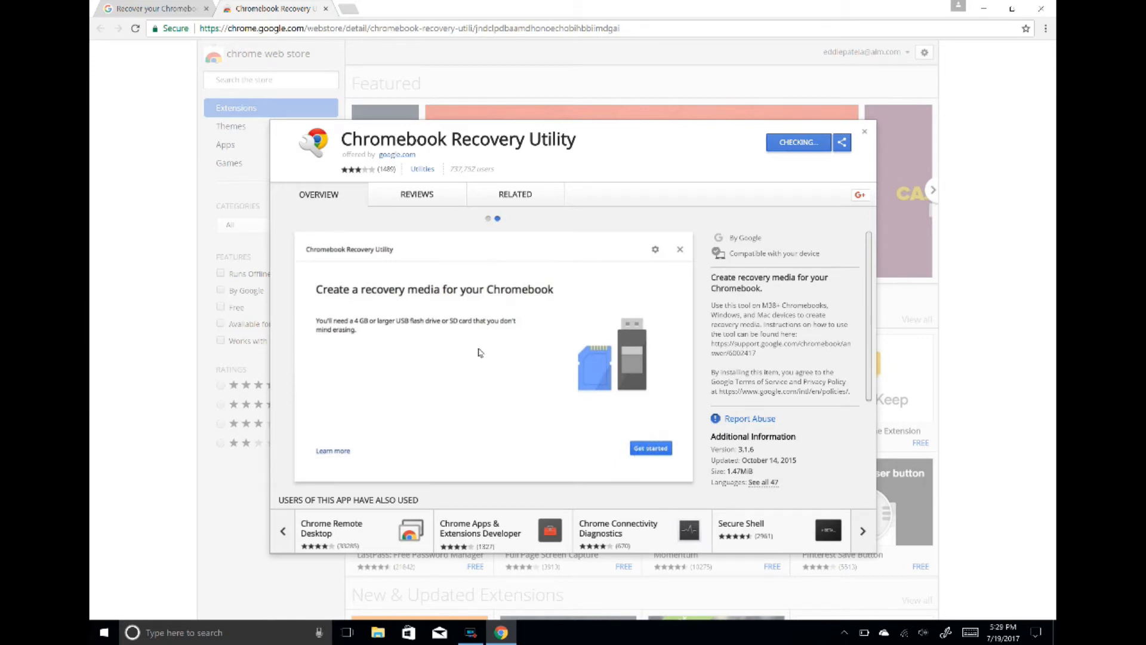
pyautogui.click(395, 9)
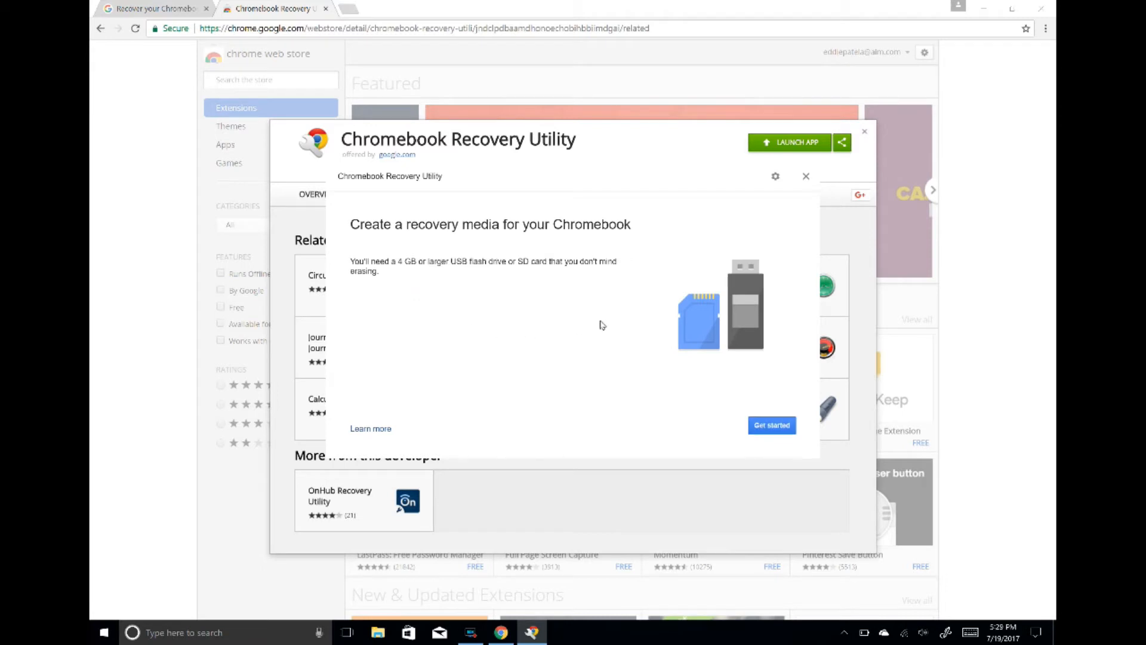
# Start the recovery-media setup and identify the device as Asus ASUS Chromebook C300
pyautogui.click(771, 424)
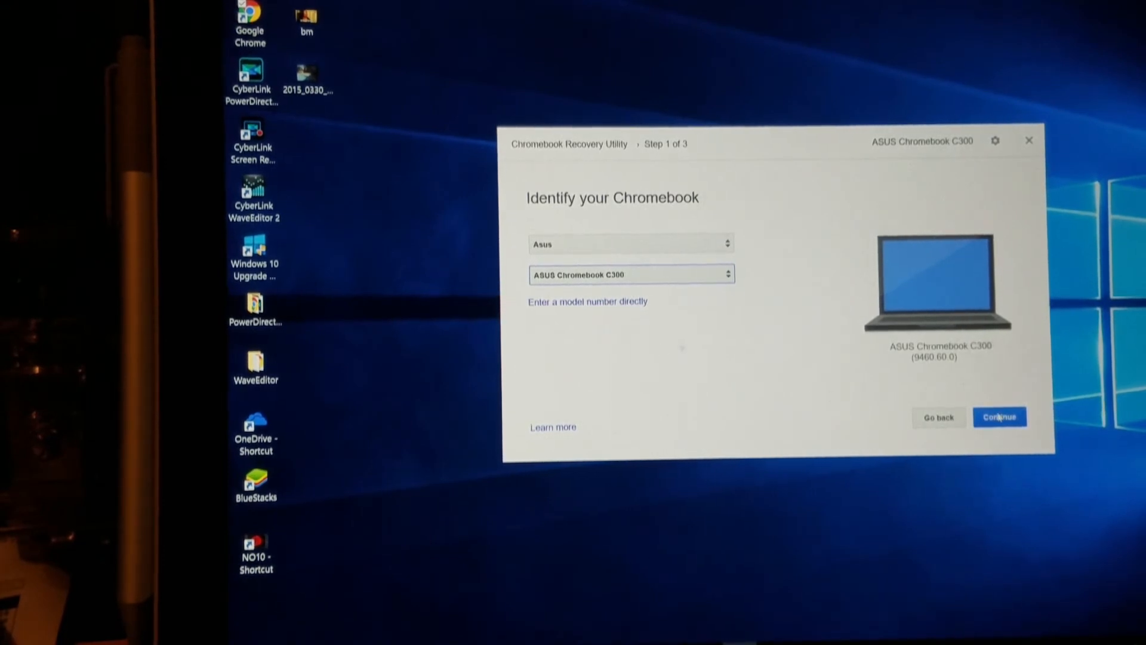
# Confirm the C300 model, insert the USB drive, and start writing the recovery image
pyautogui.click(998, 416)
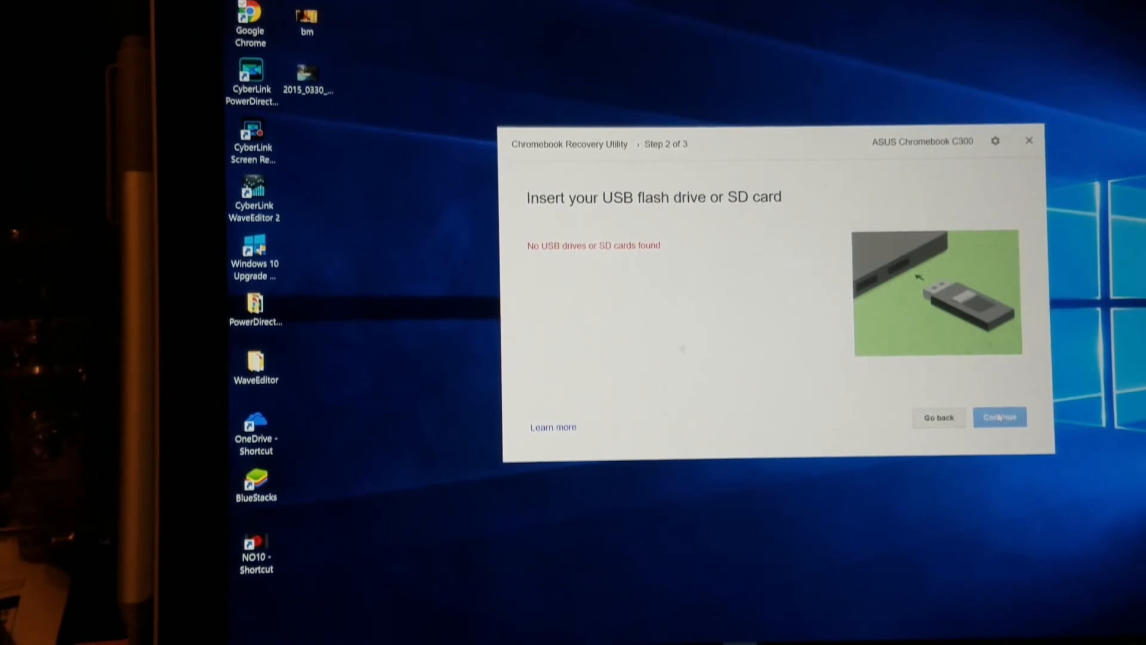
pyautogui.click(1000, 417)
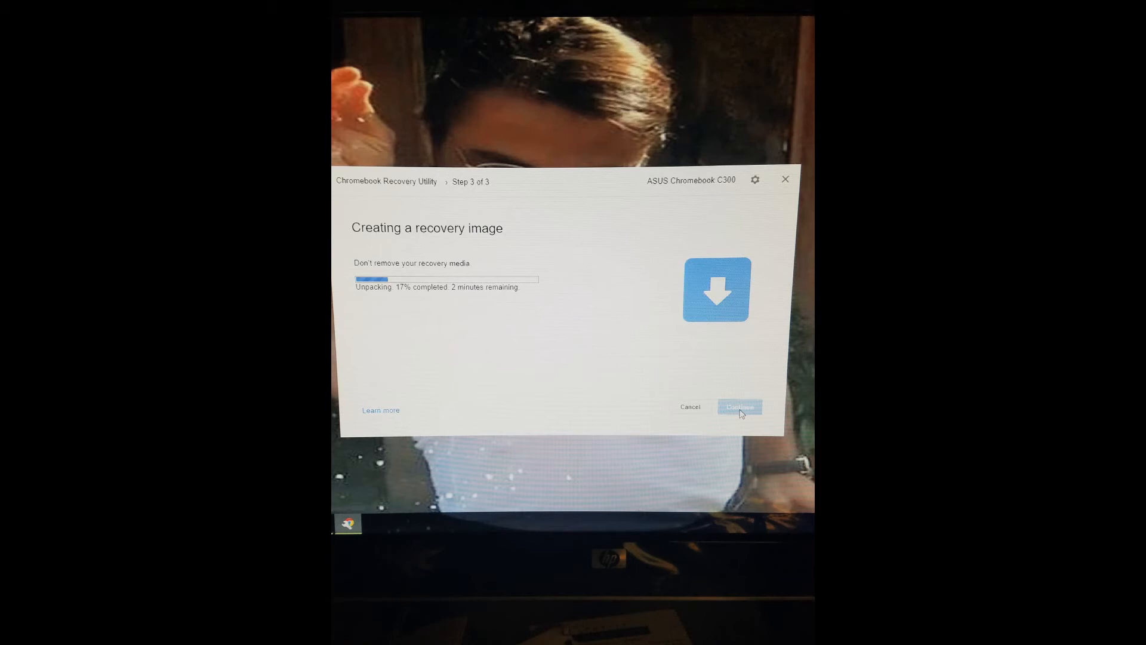